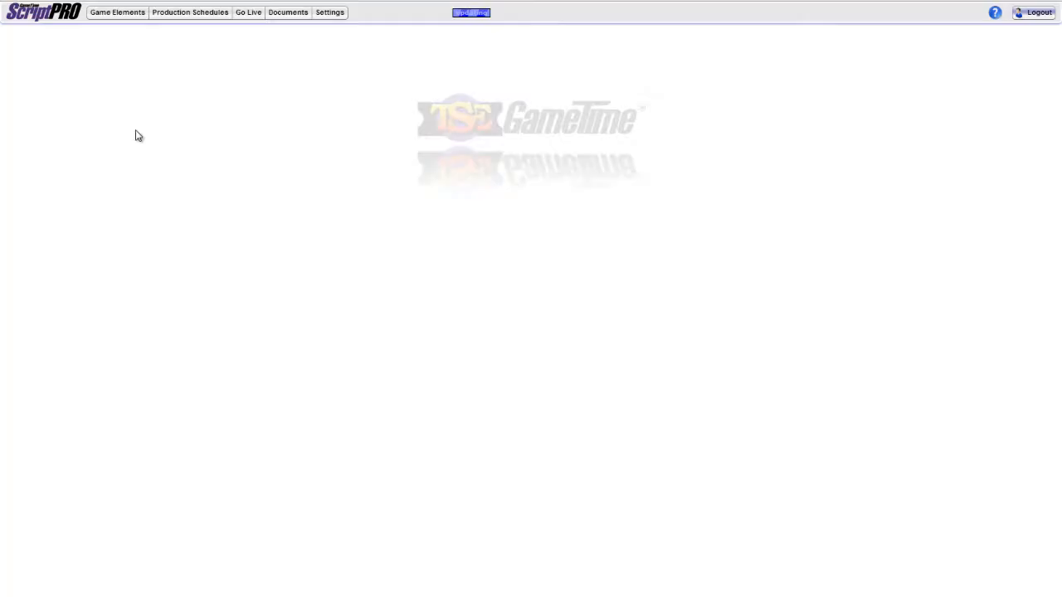
Mark the 08/15/2013 Todays Example Game schedule as Ready in its event details.
{"action": "left_click", "coordinate": [116, 12]}
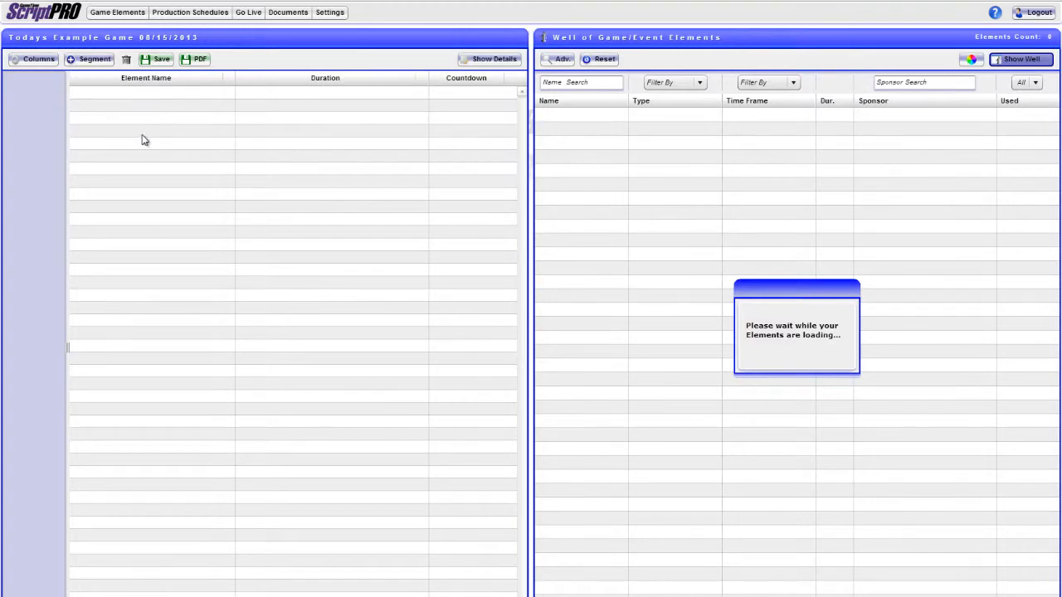
{"action": "left_click", "coordinate": [488, 59]}
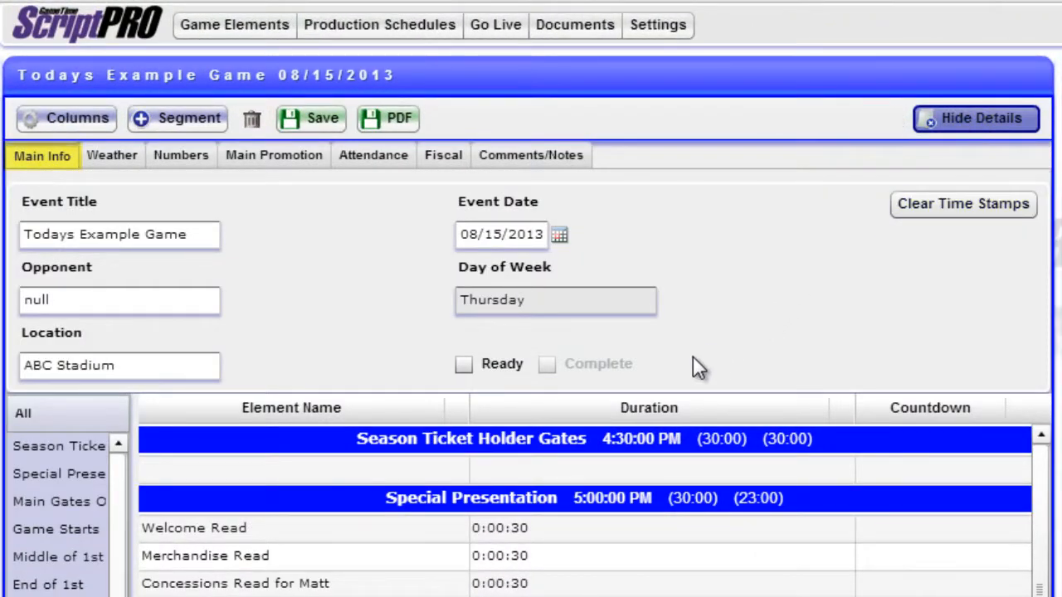
{"action": "left_click", "coordinate": [463, 364]}
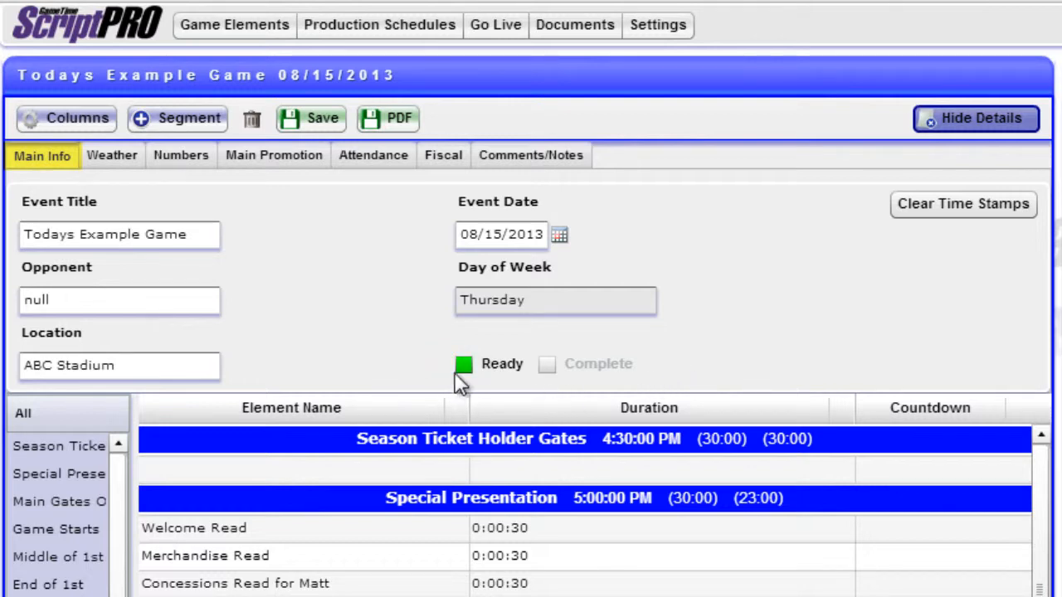
{"action": "left_click", "coordinate": [463, 365]}
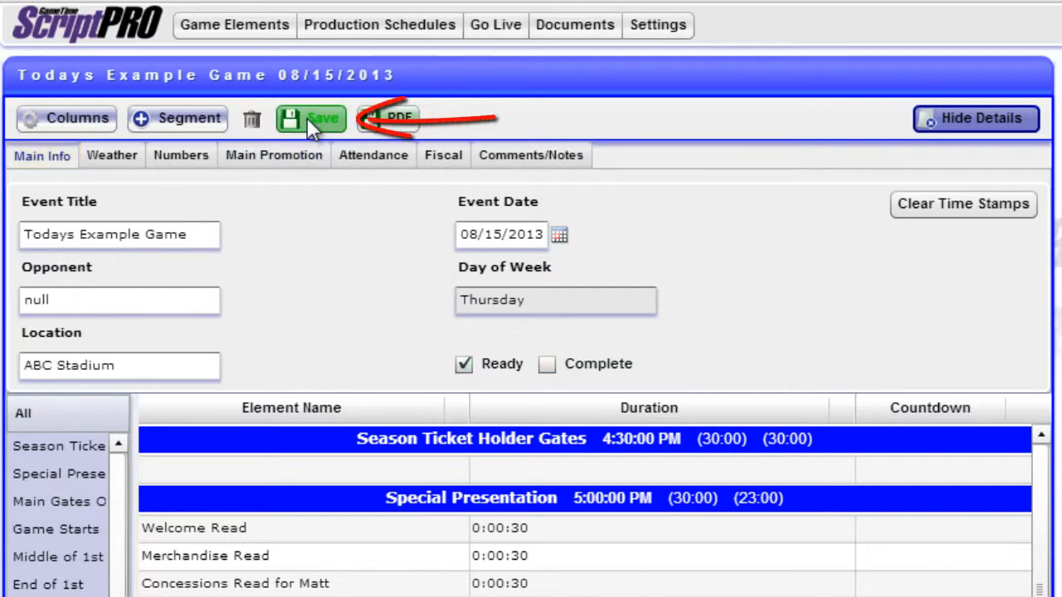
Save the Ready status and show the Go Live list with Todays Example Game as Ready.
{"action": "left_click", "coordinate": [310, 118]}
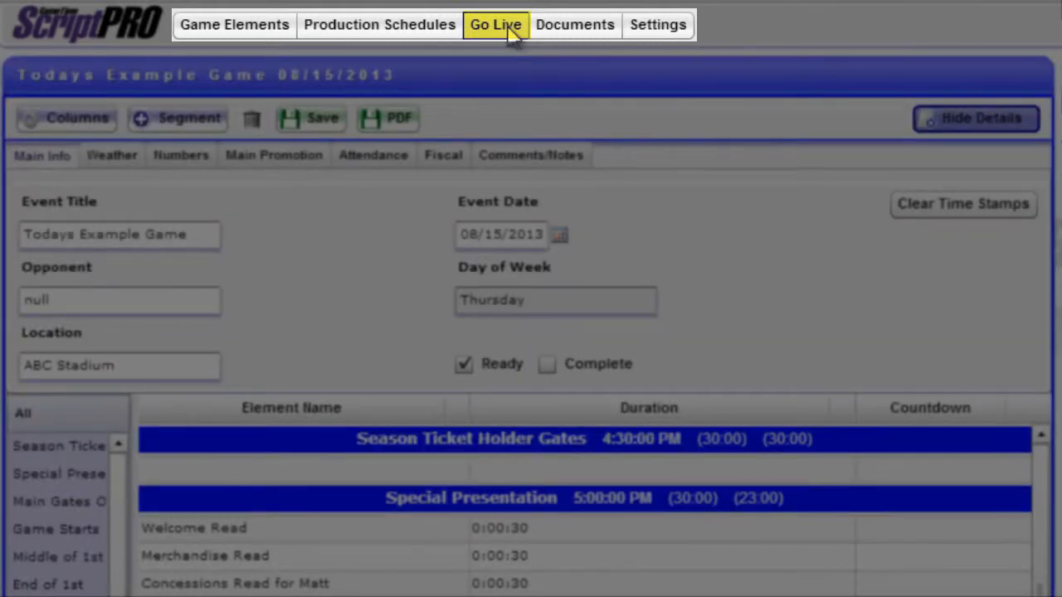
{"action": "left_click", "coordinate": [494, 25]}
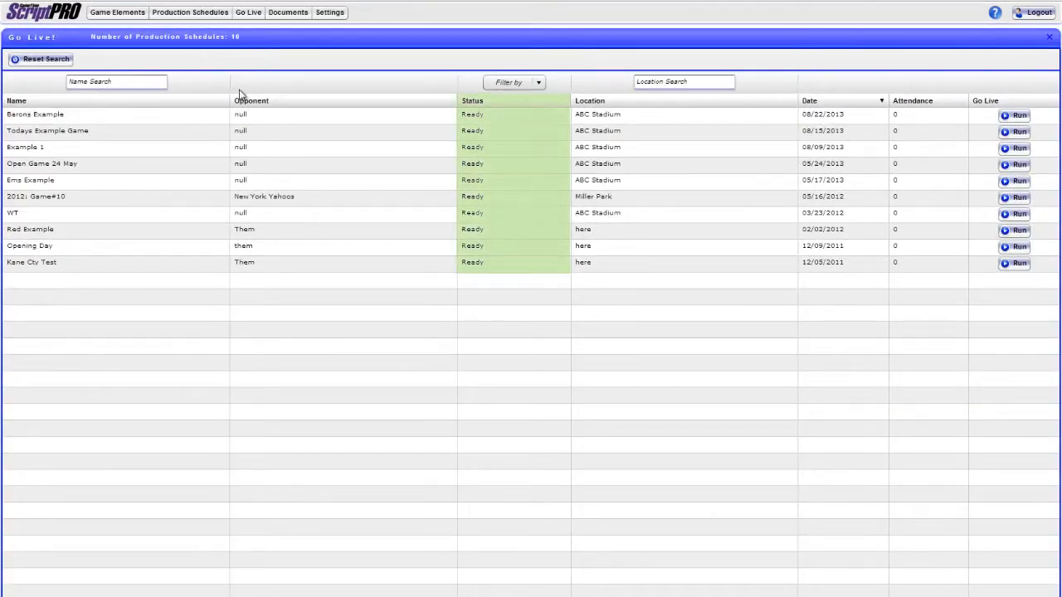
Run Todays Example Game live, bringing up the Go Live Perspectives chooser.
{"action": "left_click", "coordinate": [1013, 114]}
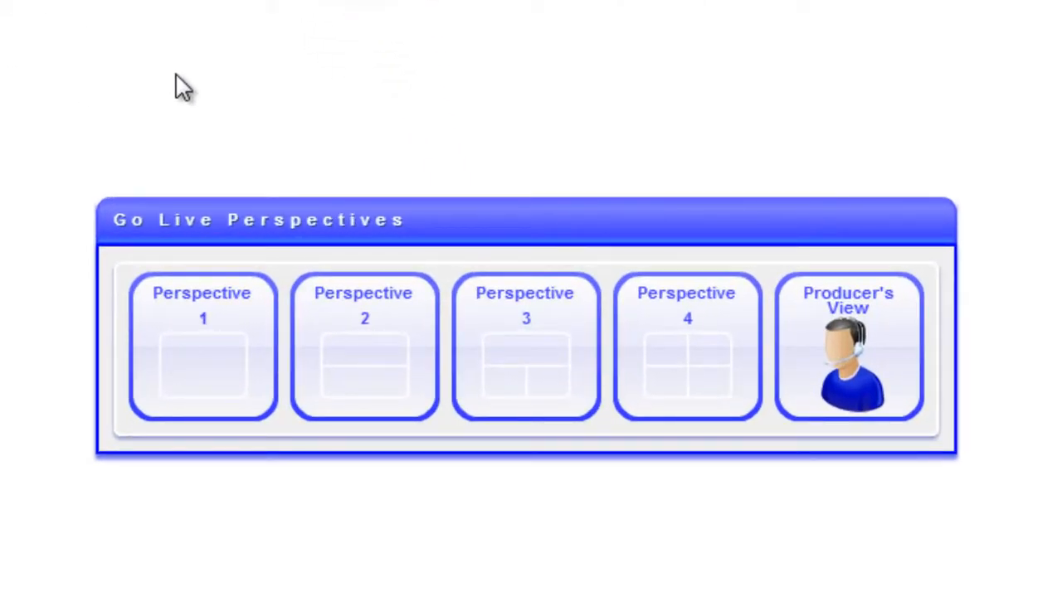
{"action": "left_click", "coordinate": [203, 346]}
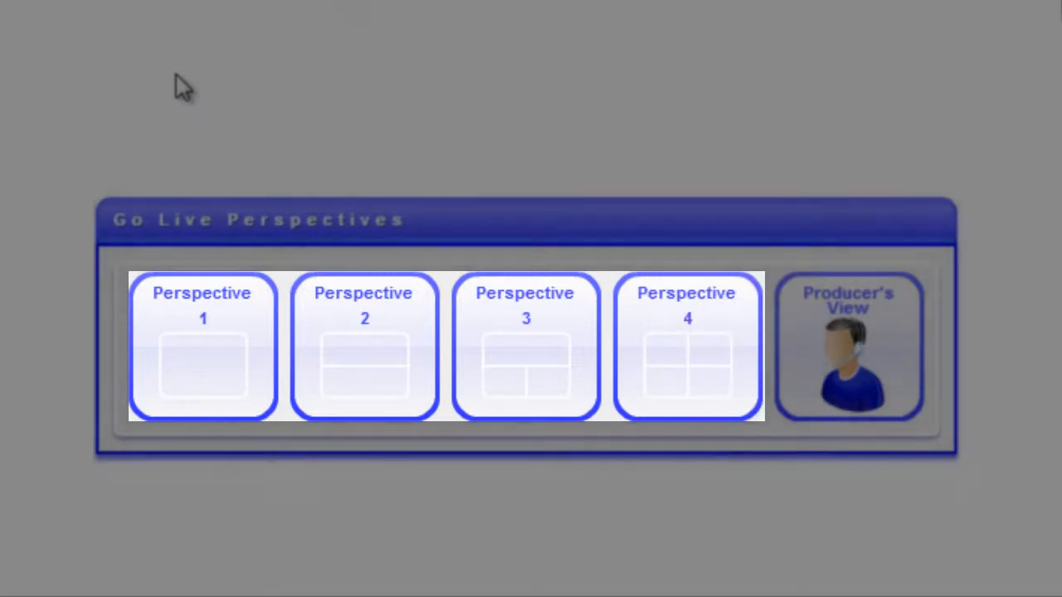
Run the schedule in Perspective 1, listing elements beside the Welcome Read PA script.
{"action": "left_click", "coordinate": [203, 346]}
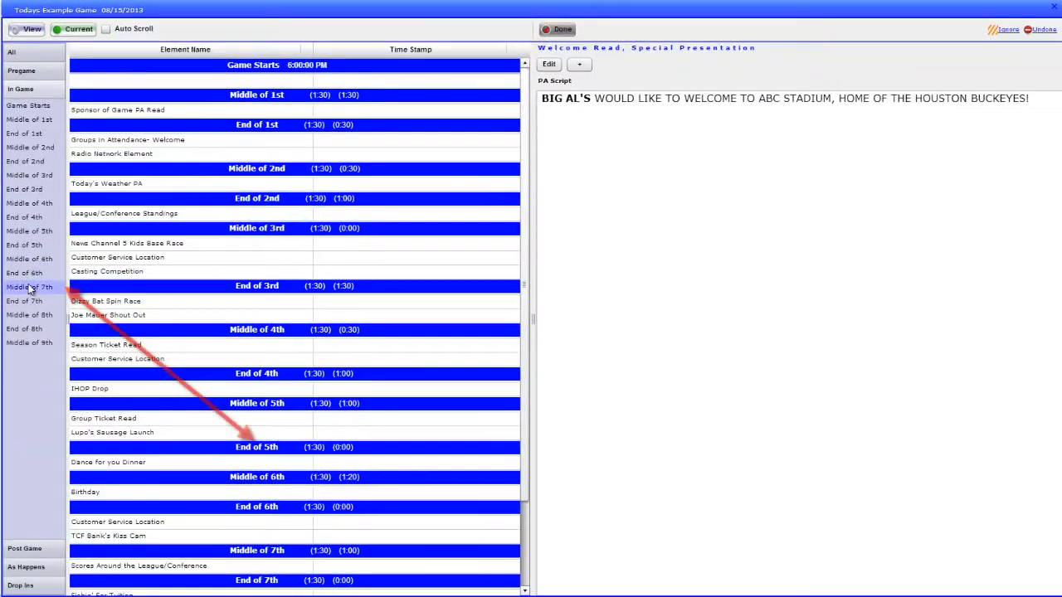
{"action": "scroll", "scroll_direction": "down", "scroll_amount": 3}
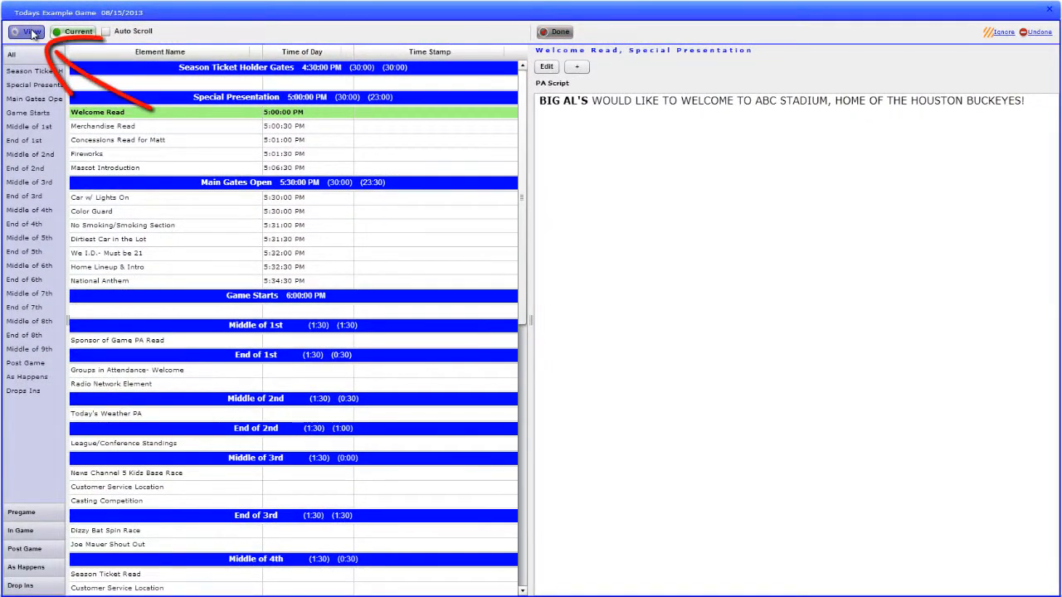
Show Element Name, Duration, Time of Day and Location columns plus Overlay notes in the display settings.
{"action": "left_click", "coordinate": [30, 32]}
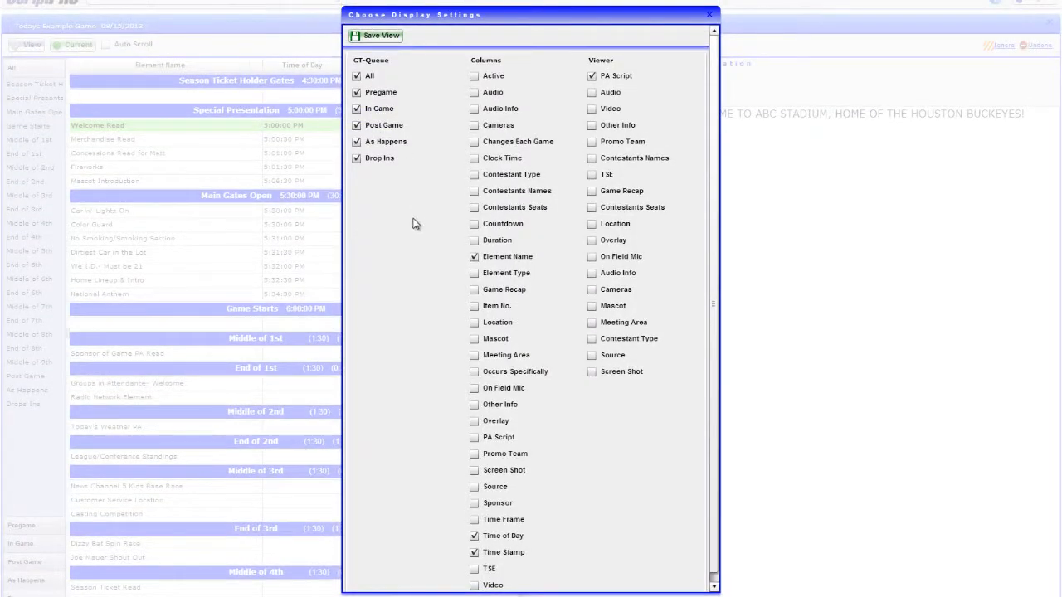
{"action": "left_click", "coordinate": [375, 34]}
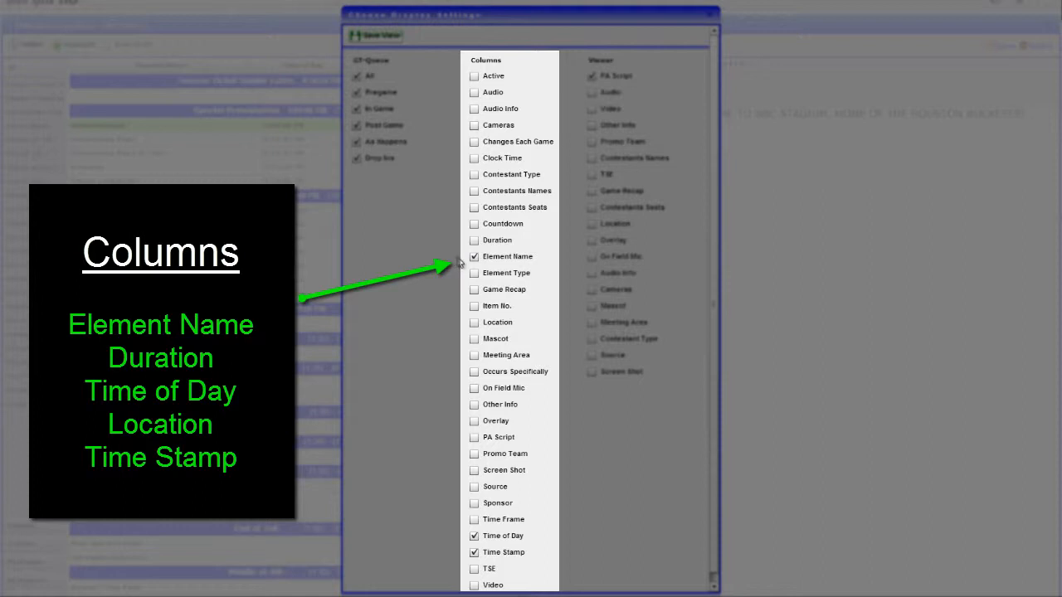
{"action": "left_click", "coordinate": [473, 256]}
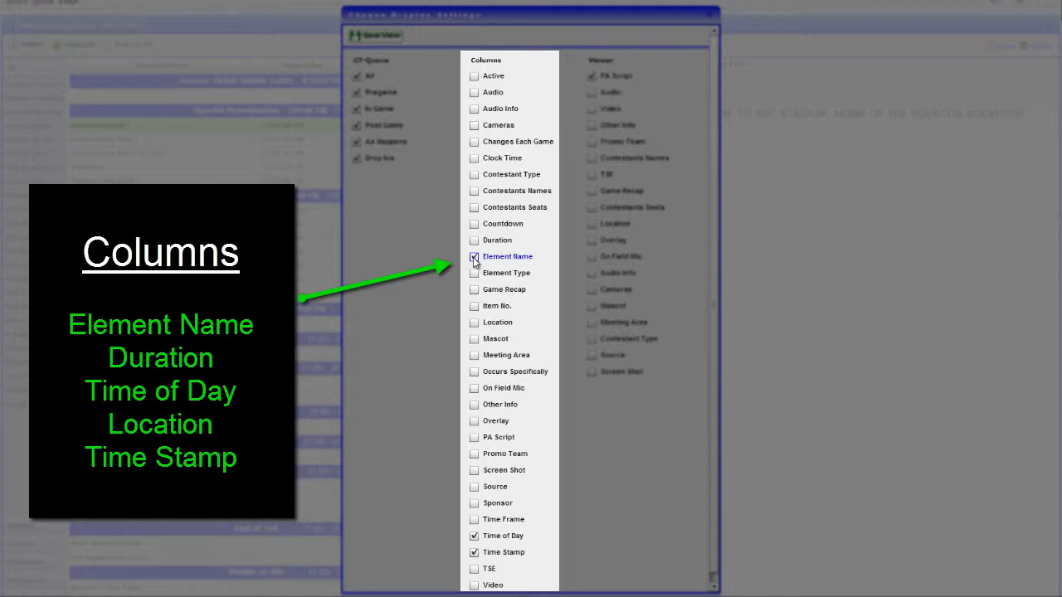
{"action": "left_click", "coordinate": [474, 239]}
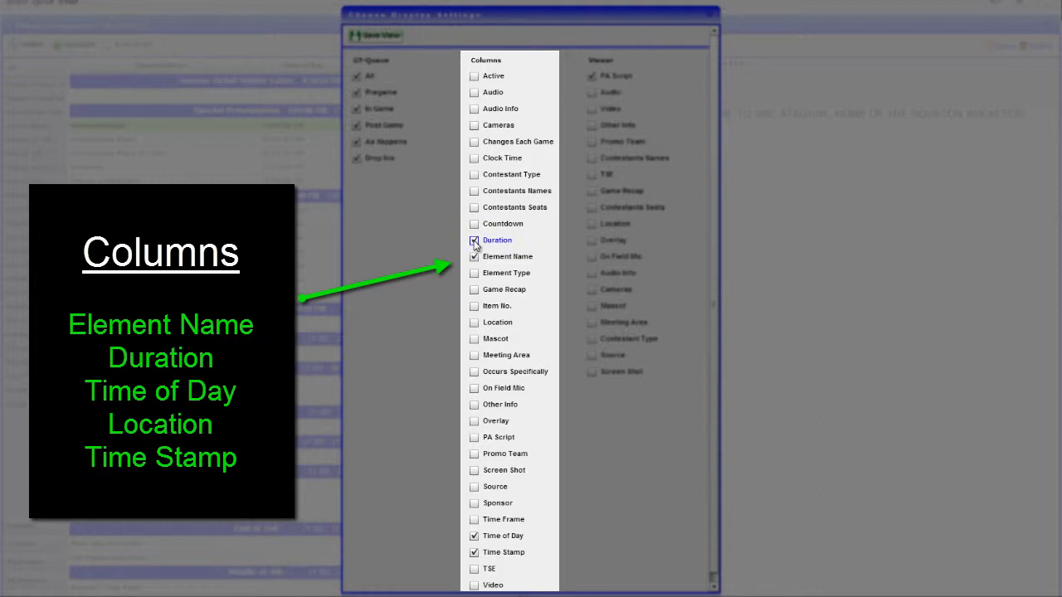
{"action": "left_click", "coordinate": [474, 534]}
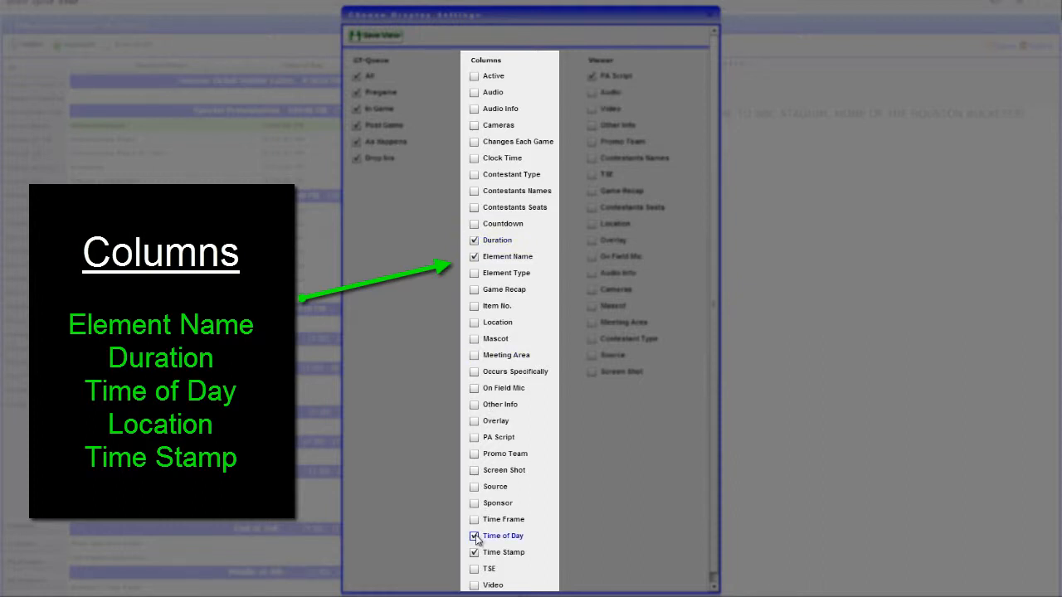
{"action": "left_click", "coordinate": [475, 322]}
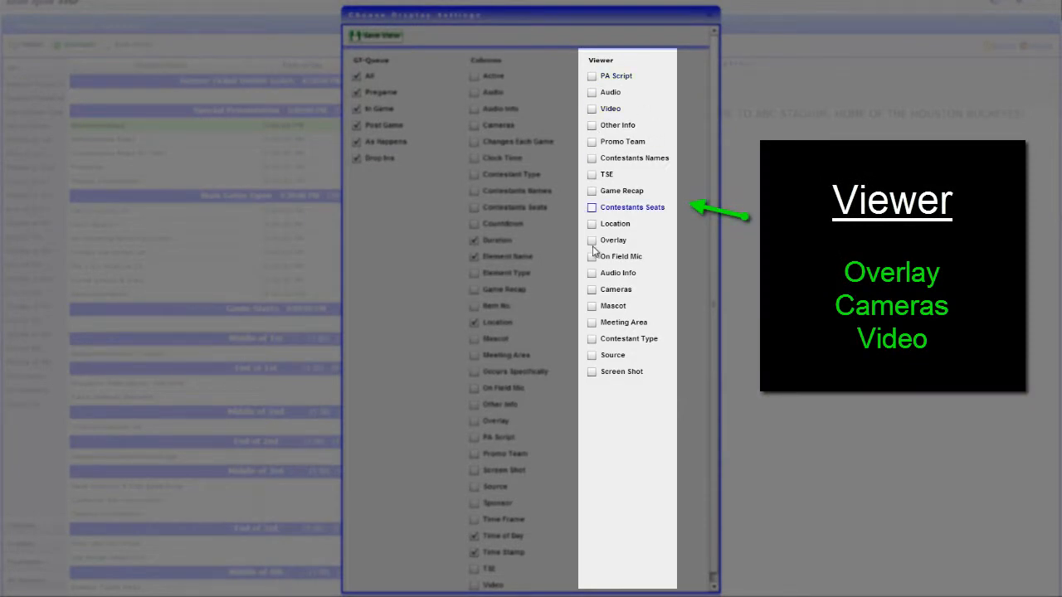
{"action": "left_click", "coordinate": [591, 288]}
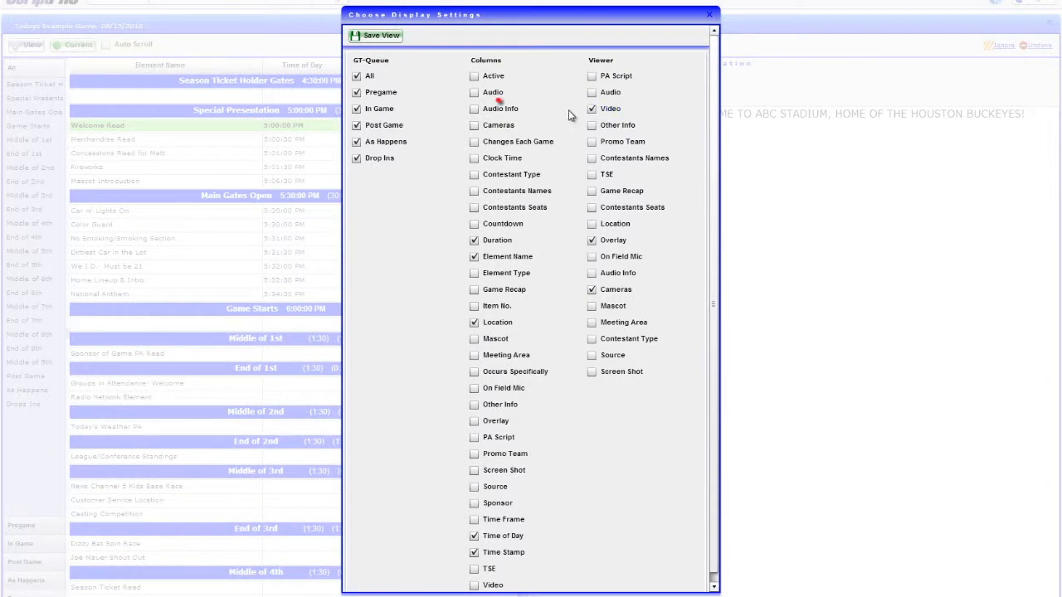
Apply the customised view and select the National Anthem element to show its PA script.
{"action": "left_click", "coordinate": [375, 35]}
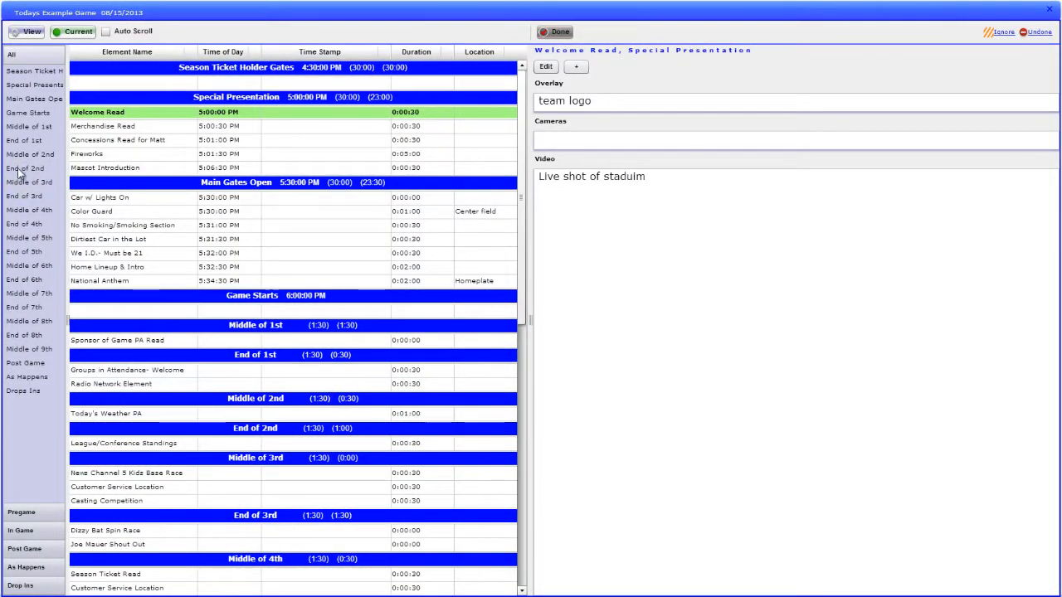
{"action": "left_click", "coordinate": [23, 169]}
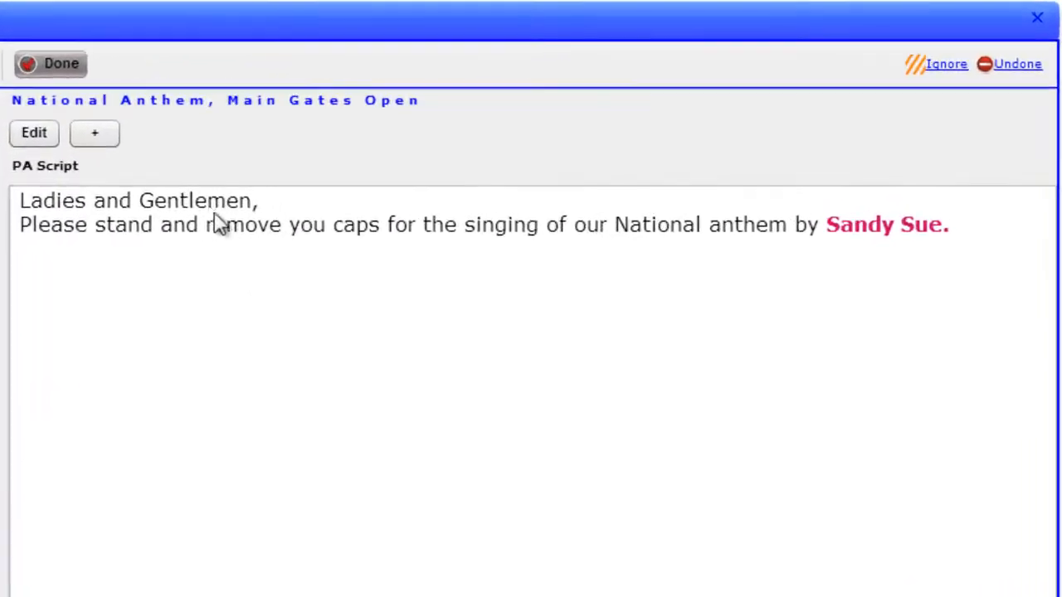
Edit the National Anthem PA script to name John Doe as singer and save the change.
{"action": "left_click", "coordinate": [33, 133]}
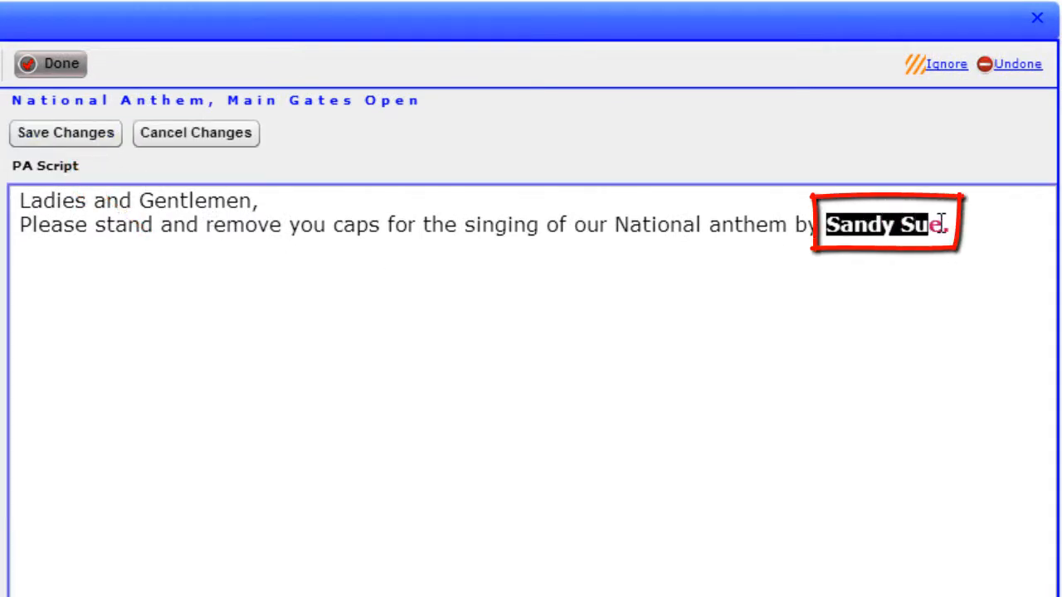
{"action": "type", "text": "John"}
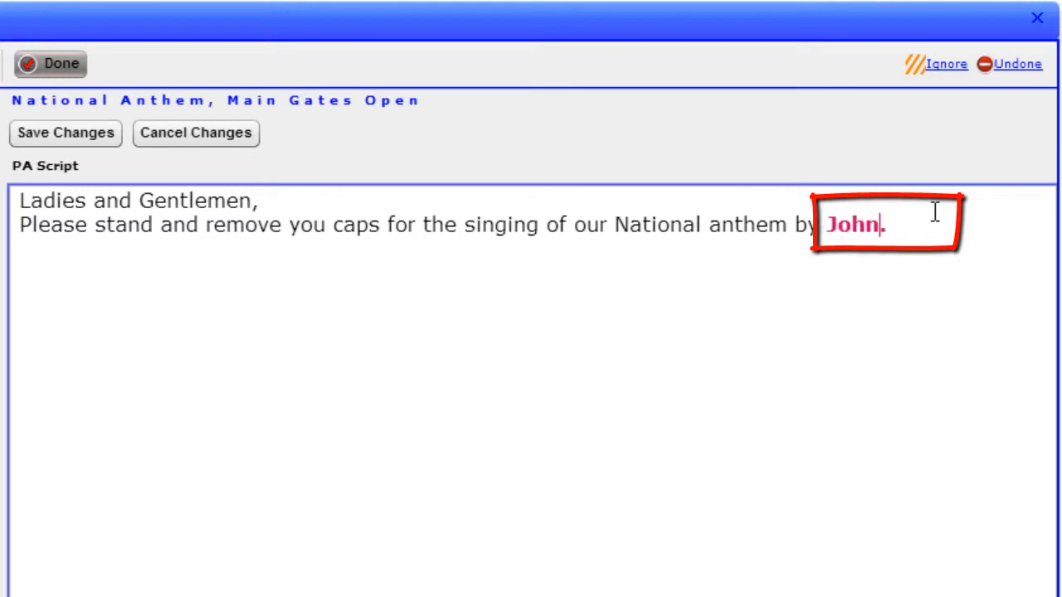
{"action": "type", "text": "Doe"}
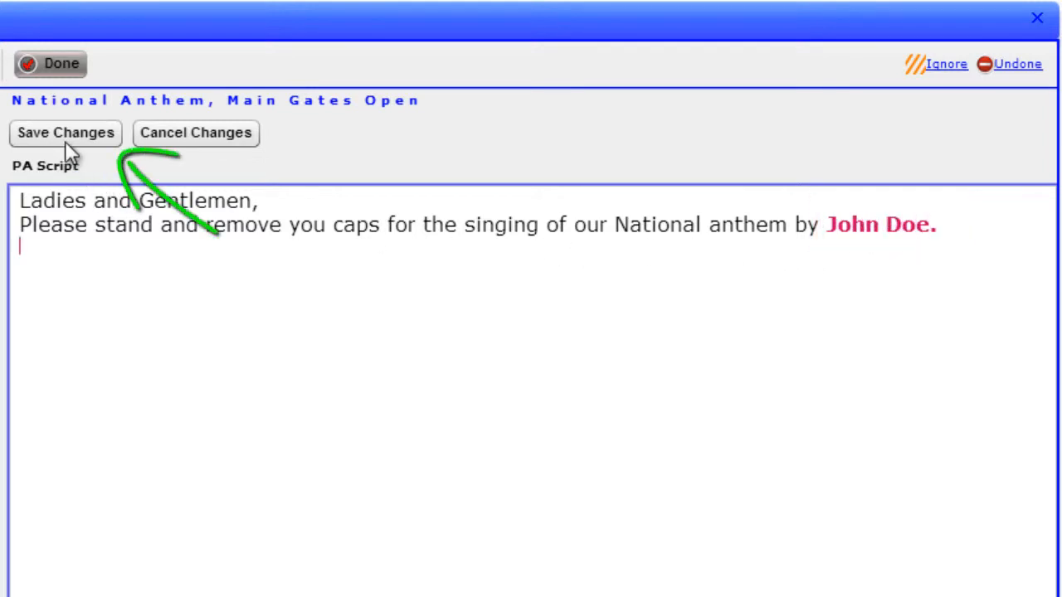
{"action": "left_click", "coordinate": [66, 133]}
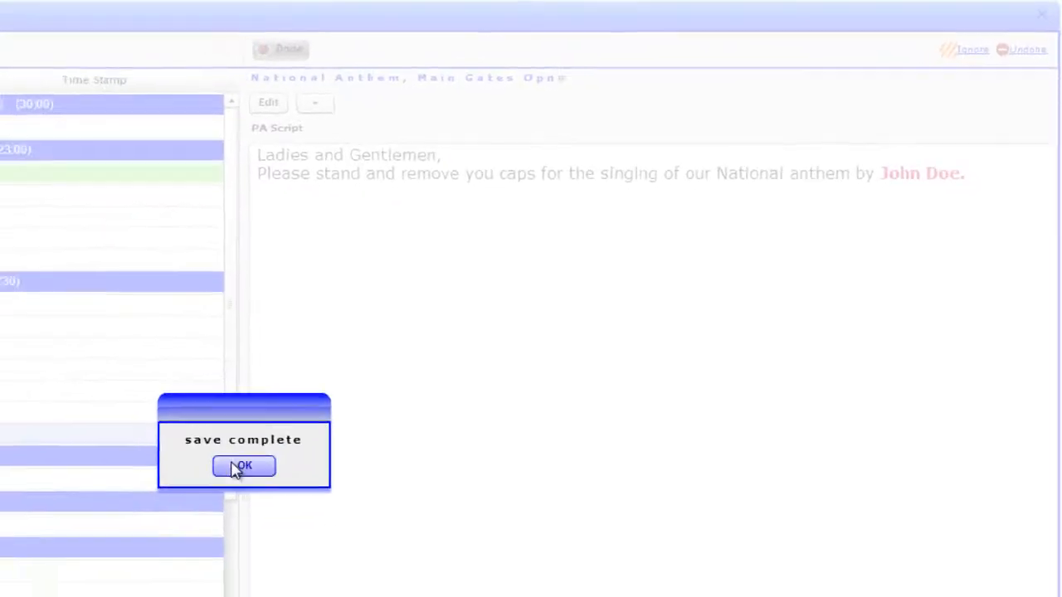
Acknowledge the save and set the Welcome Read element back to not done.
{"action": "left_click", "coordinate": [242, 465]}
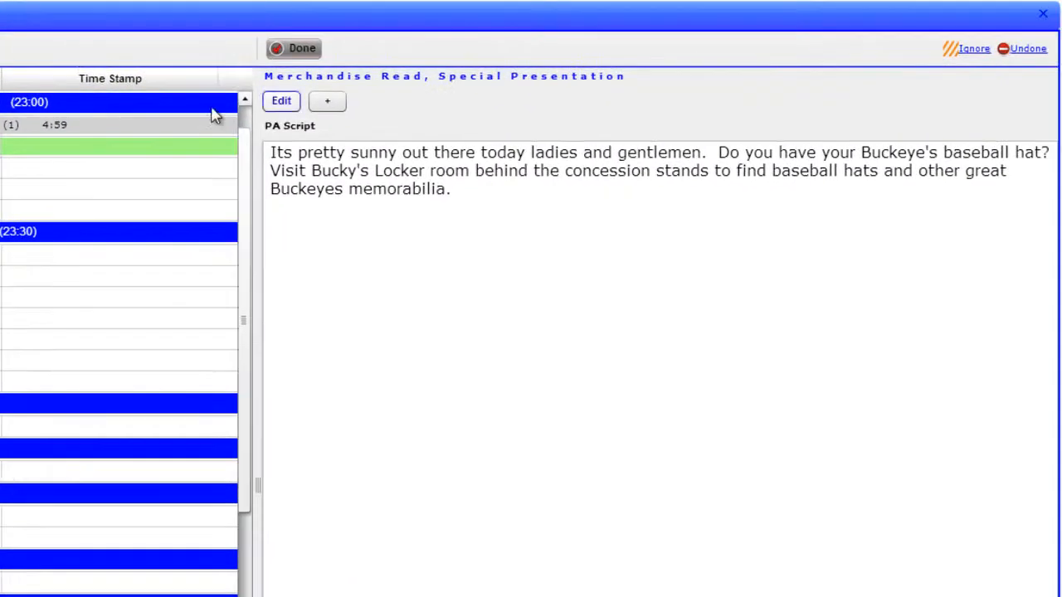
{"action": "left_click", "coordinate": [53, 125]}
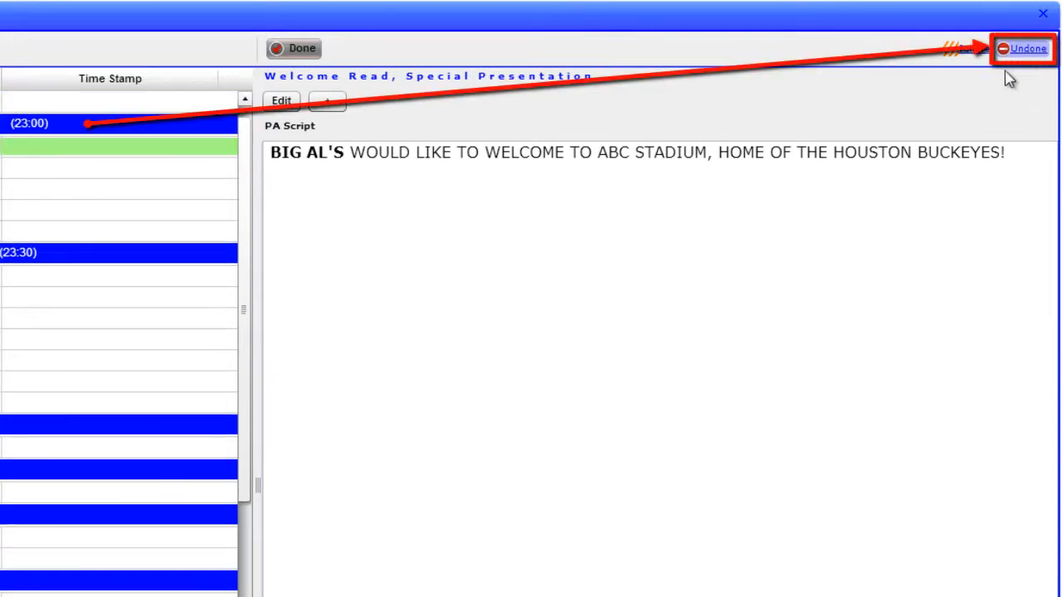
{"action": "left_click", "coordinate": [1027, 46]}
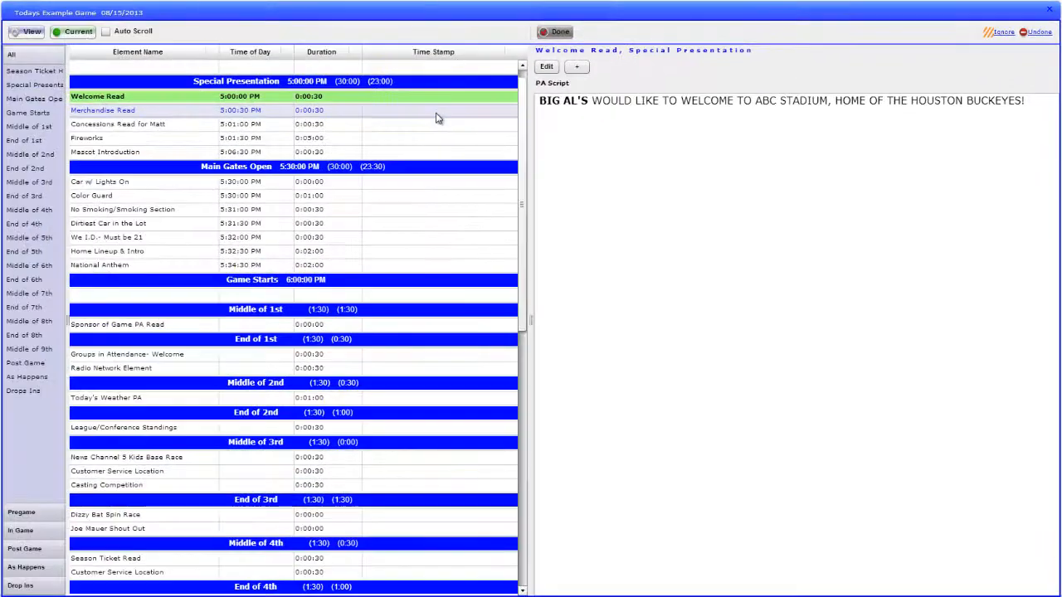
Mark the selected Welcome Read element as ignored from the viewer.
{"action": "left_click", "coordinate": [103, 109]}
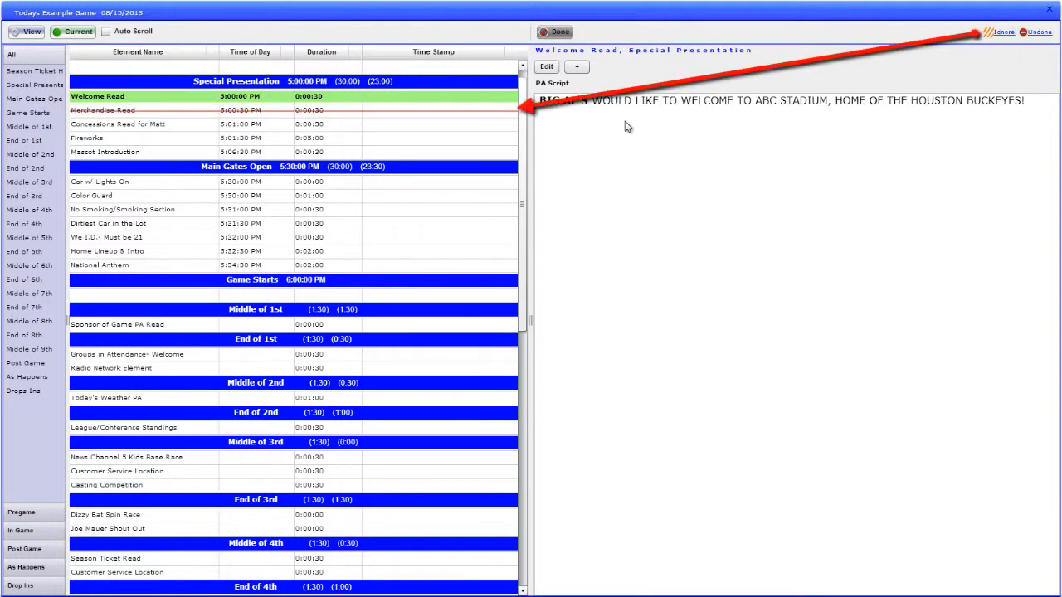
{"action": "left_click", "coordinate": [103, 109]}
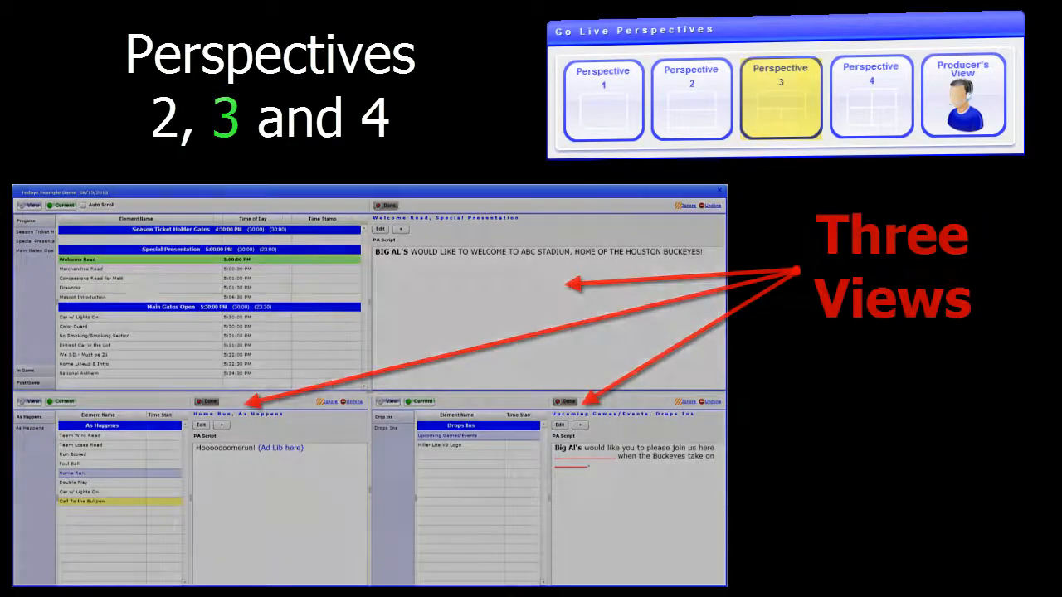
Switch to the three-view perspective and show the Post Game portion of the queue.
{"action": "left_click", "coordinate": [869, 98]}
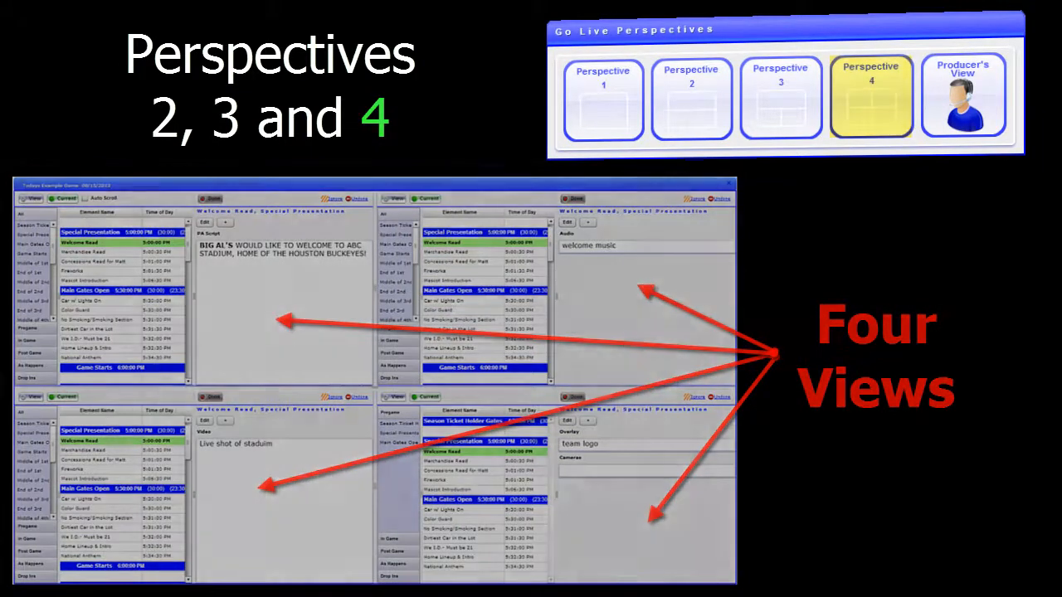
{"action": "left_click", "coordinate": [869, 98]}
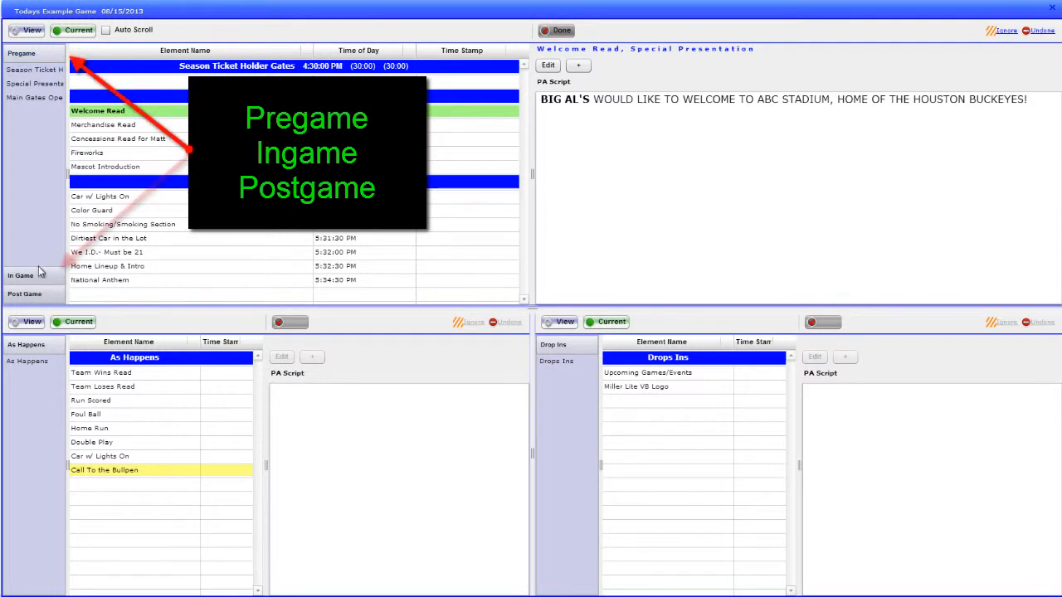
{"action": "left_click", "coordinate": [25, 293]}
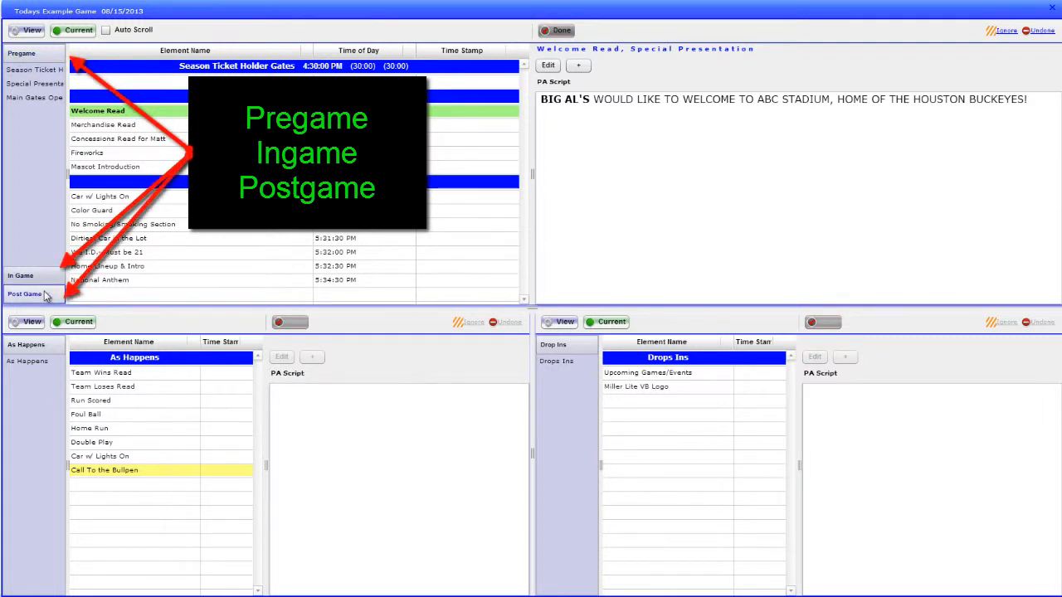